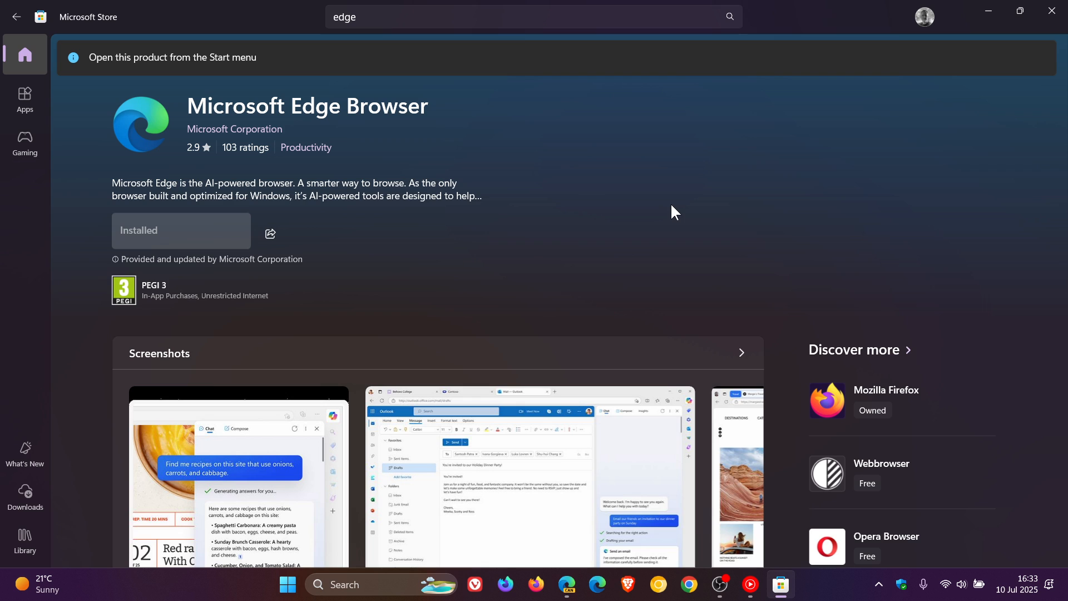
mouse_move(291, 171)
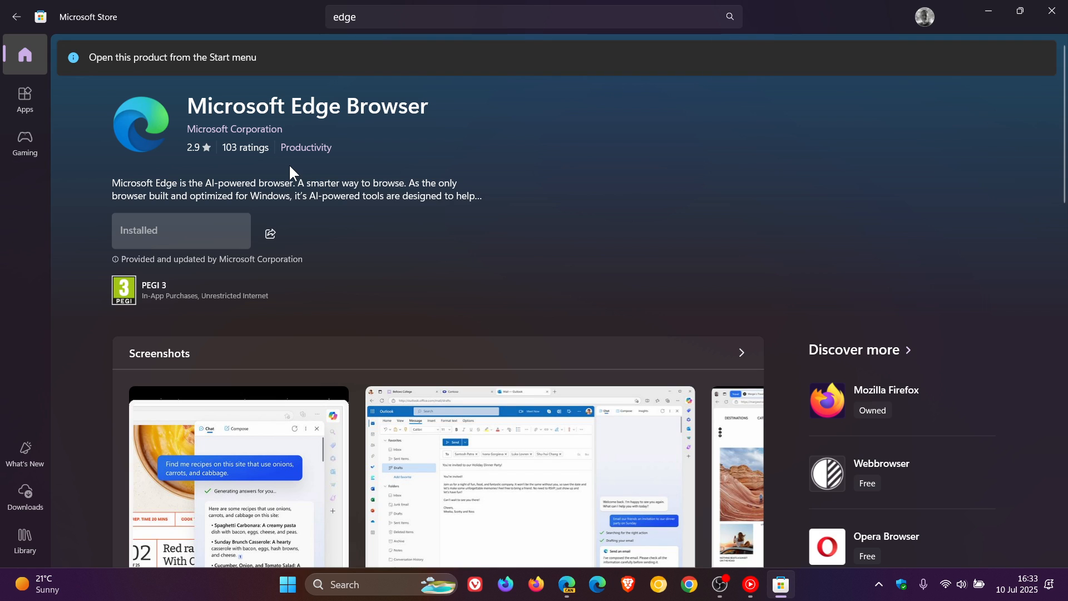
mouse_move(473, 137)
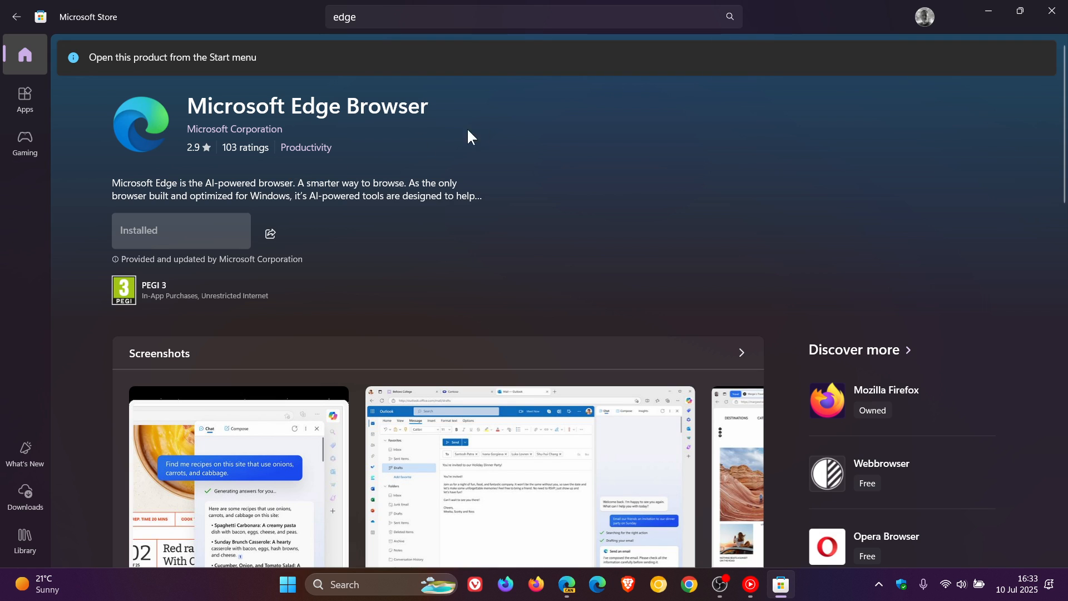
mouse_move(333, 146)
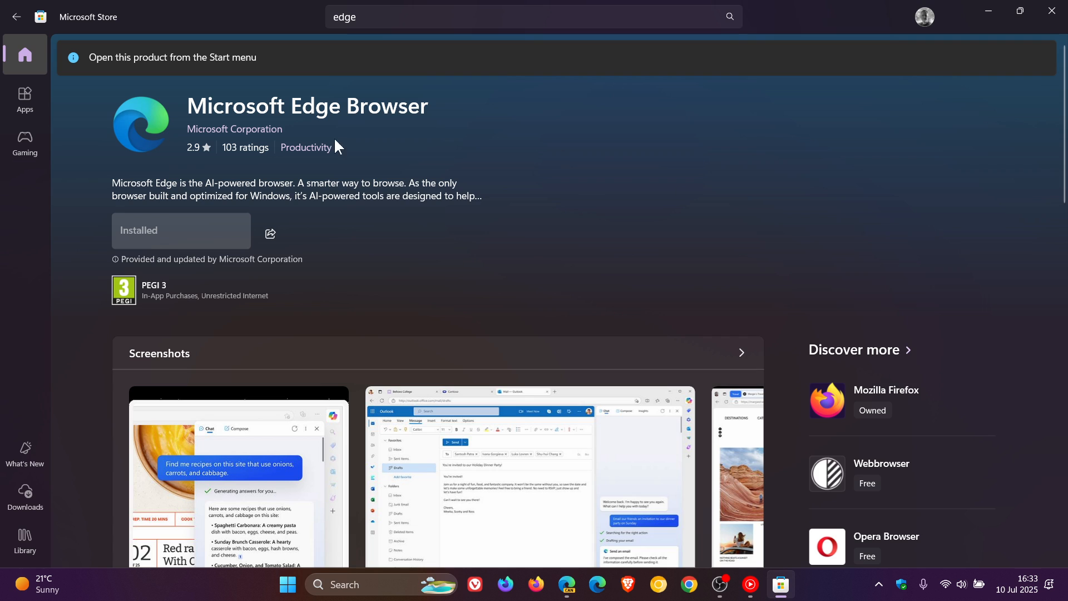
mouse_move(1050, 13)
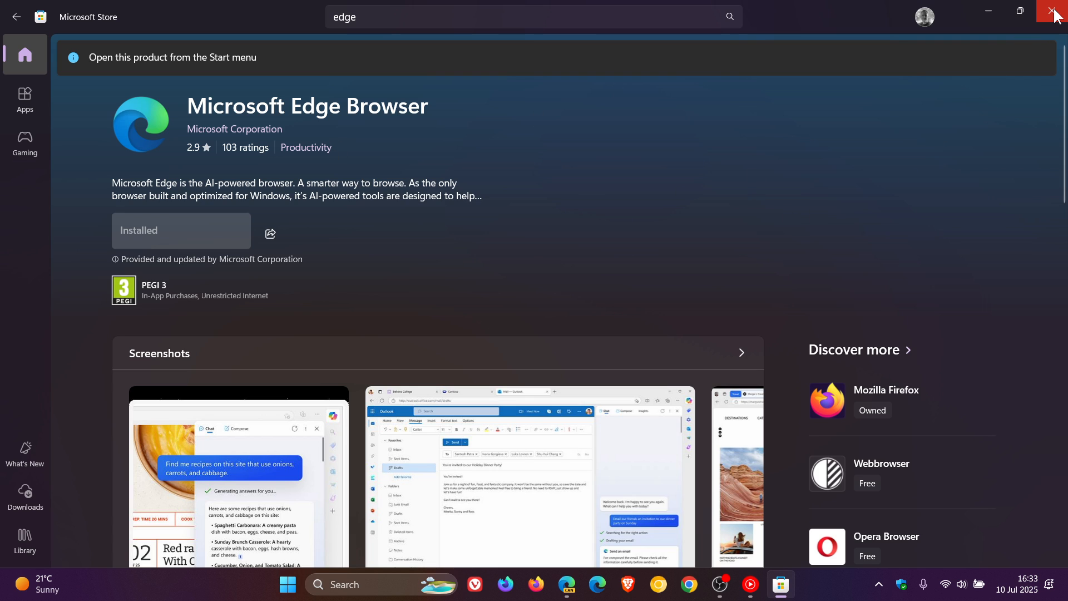
Step: Close Microsoft Store and view Edge Canary's MSN new tab page with its Copilot search icon
left_click(1056, 12)
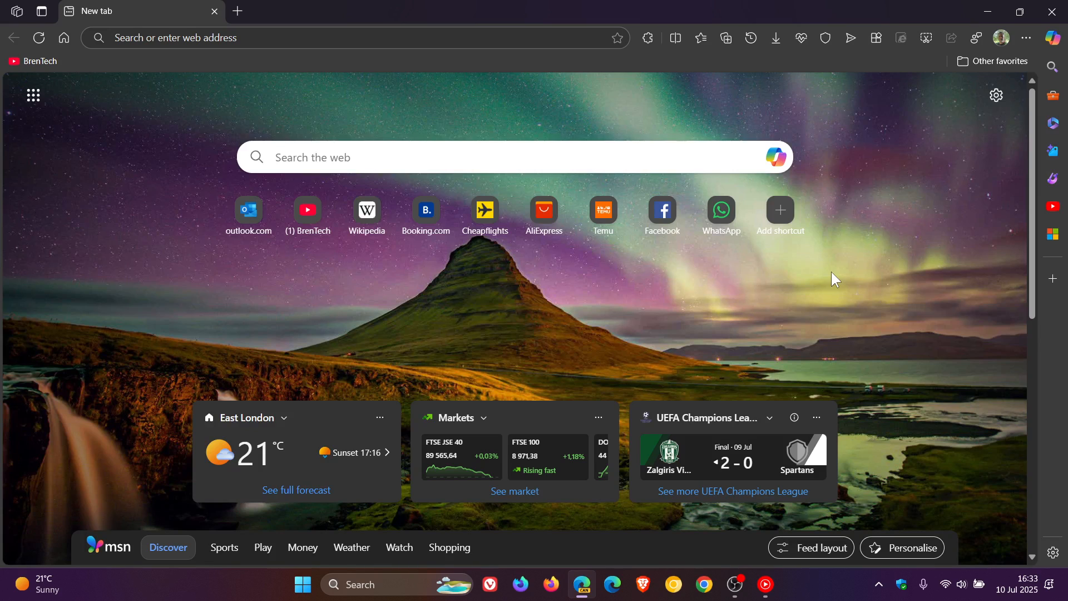
left_click(1051, 38)
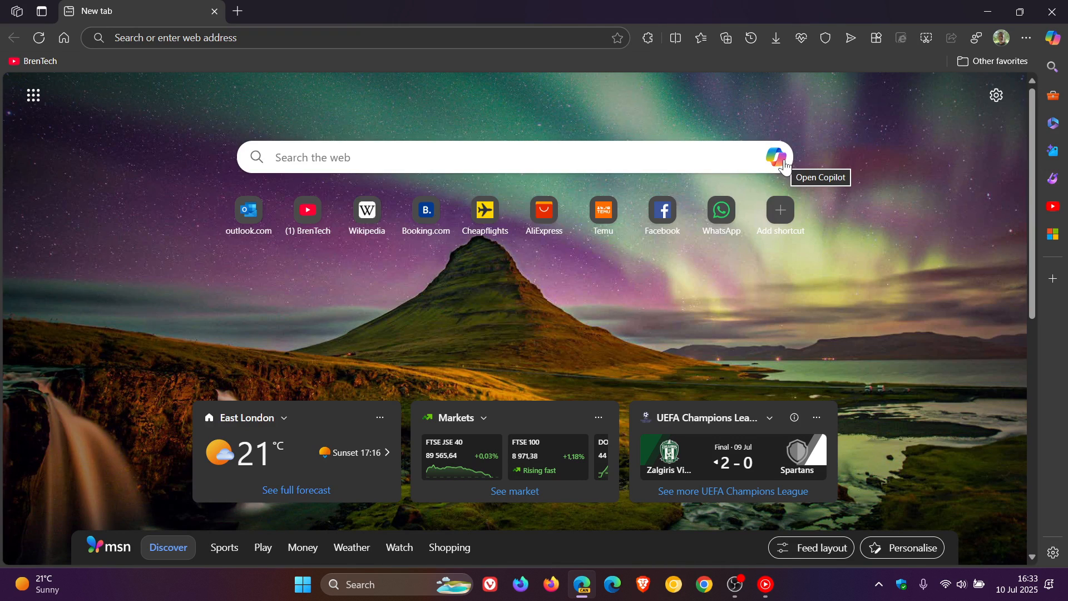
mouse_move(930, 249)
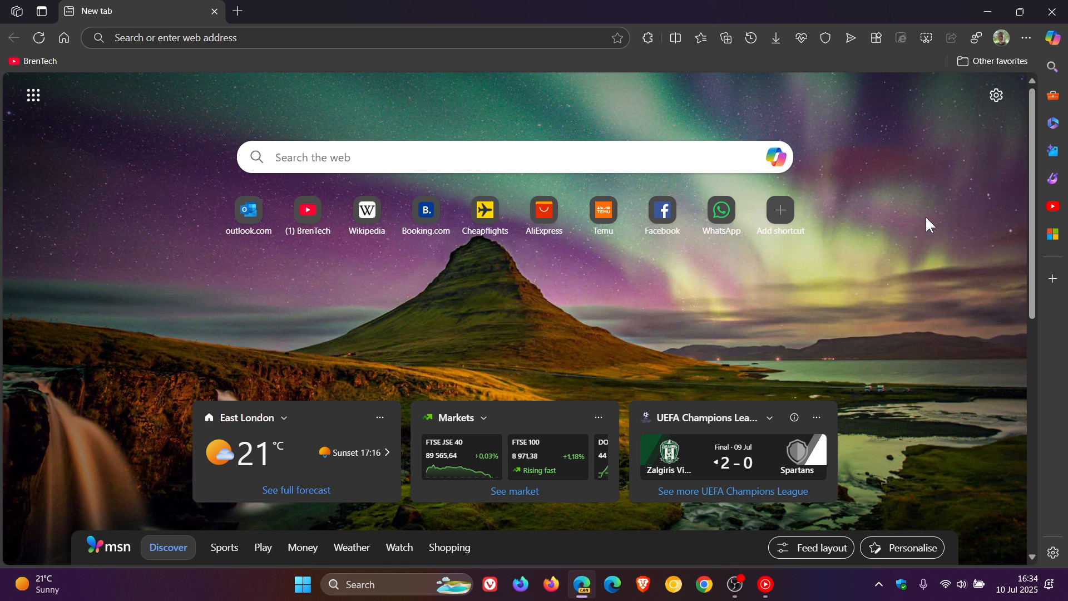
left_click(1000, 38)
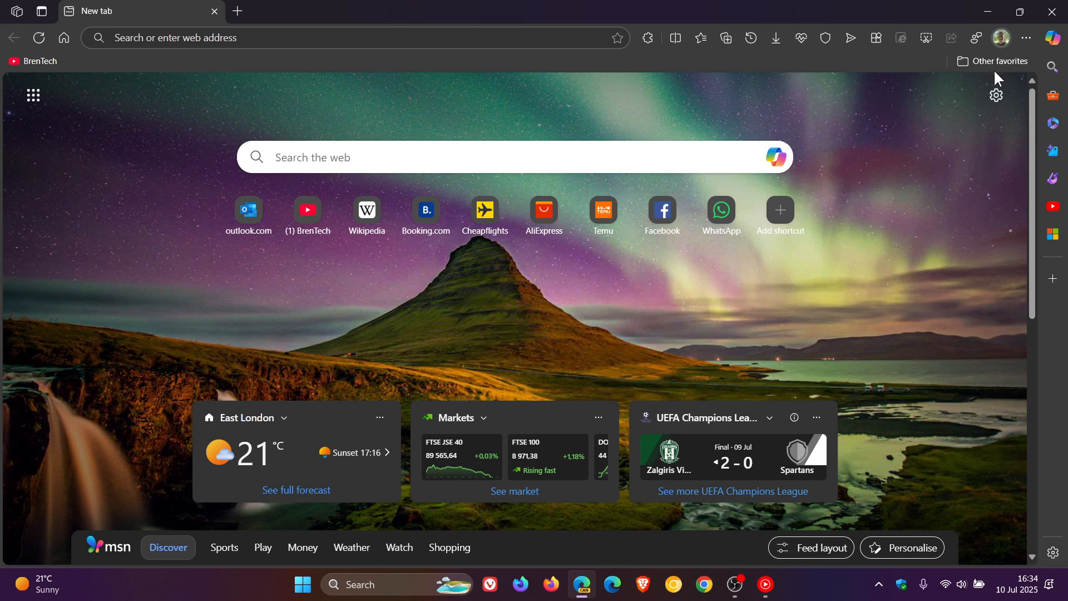
Step: Switch on the Copilot Mode toggle on the edge://settings/ai page
left_click(995, 95)
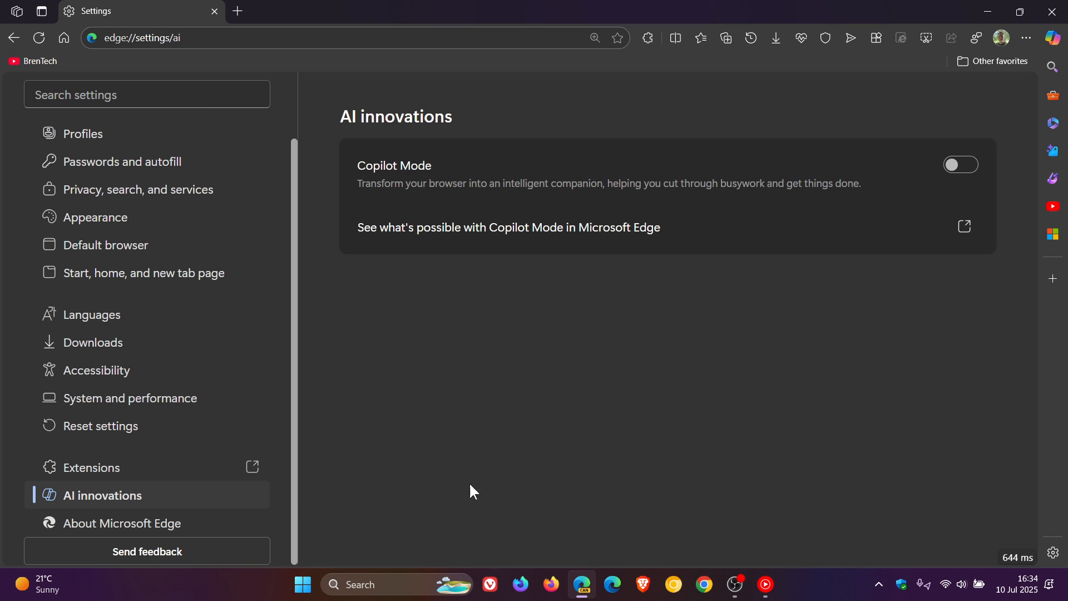
left_click(959, 164)
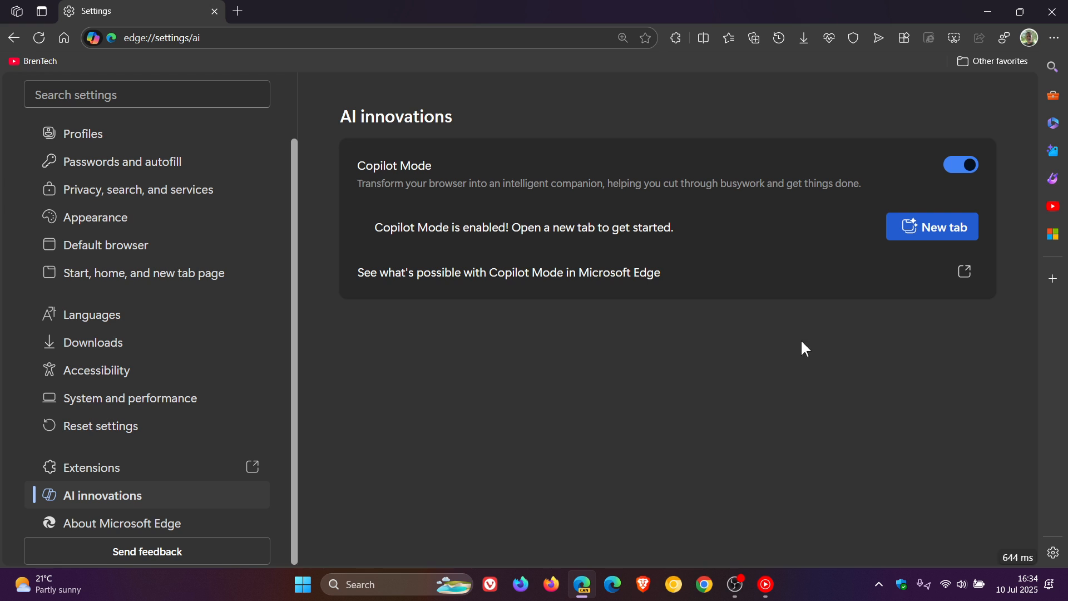
mouse_move(516, 321)
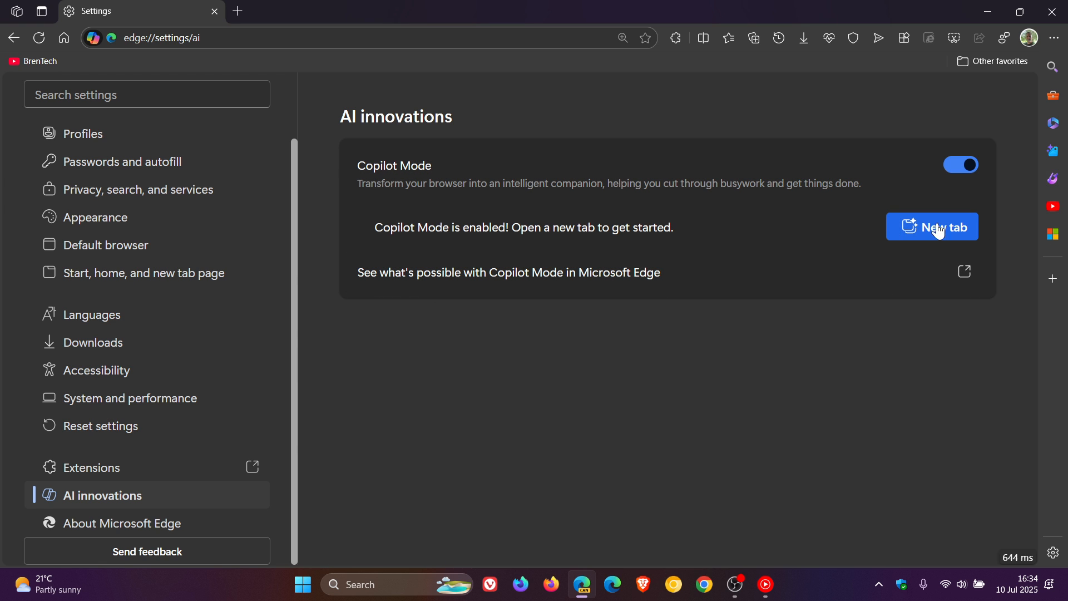
Step: Open two Copilot new tabs and view the Search & Chat, Ask Copilot, Think Deeper, Action modes
left_click(931, 227)
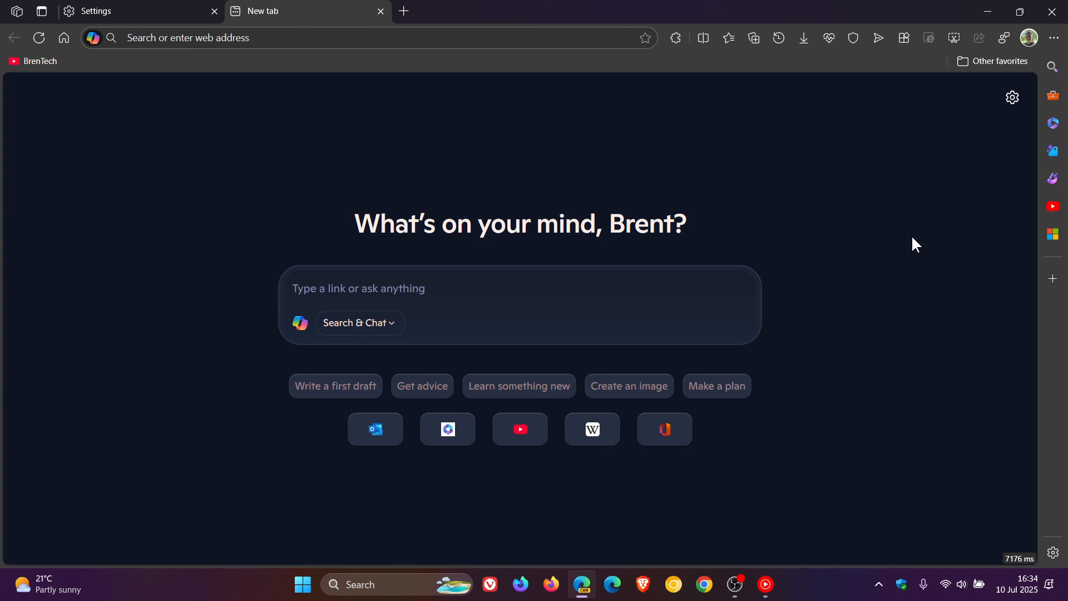
left_click(402, 11)
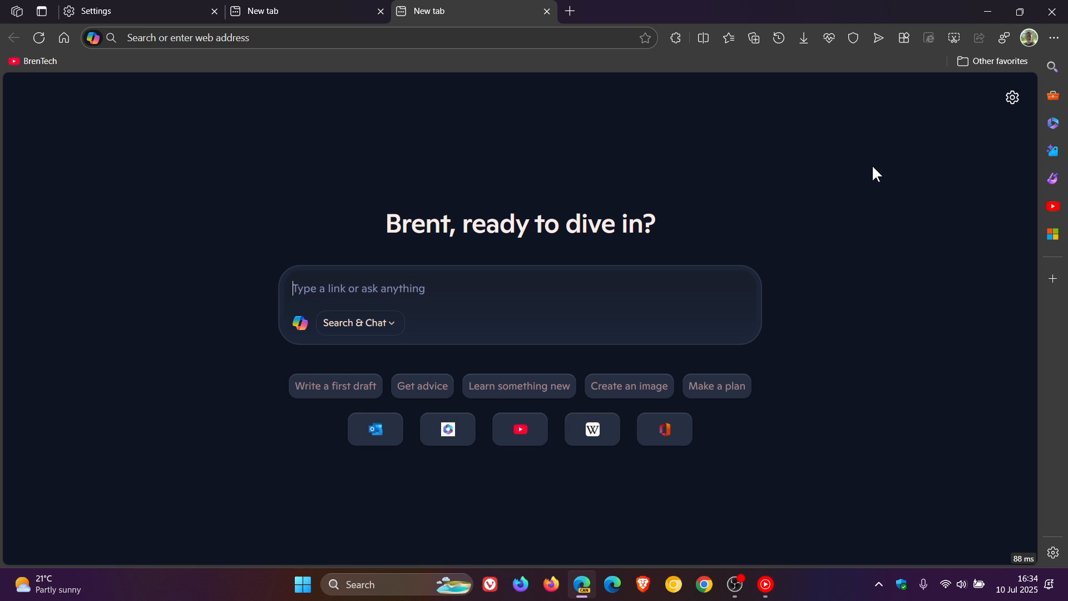
left_click(357, 325)
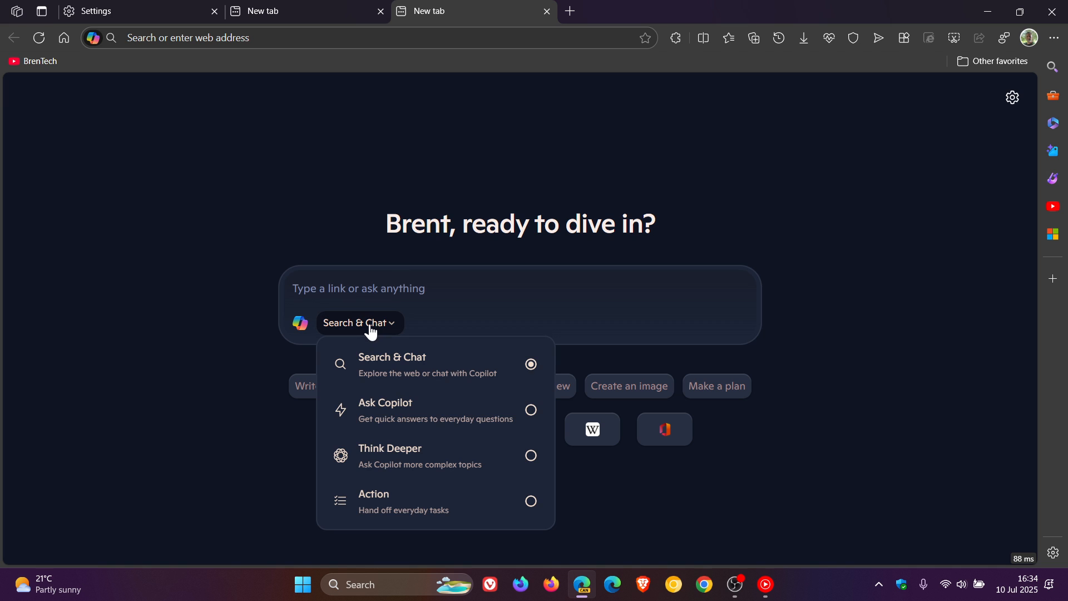
mouse_move(443, 455)
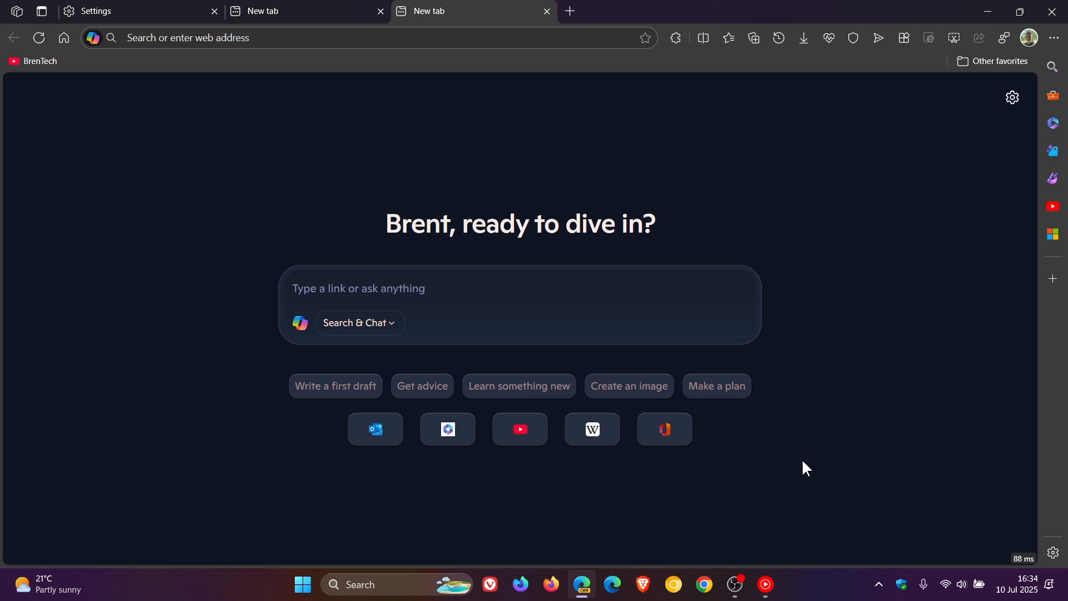
Step: Turn on the Show Feed toggle from the new tab page's gear settings
left_click(1012, 97)
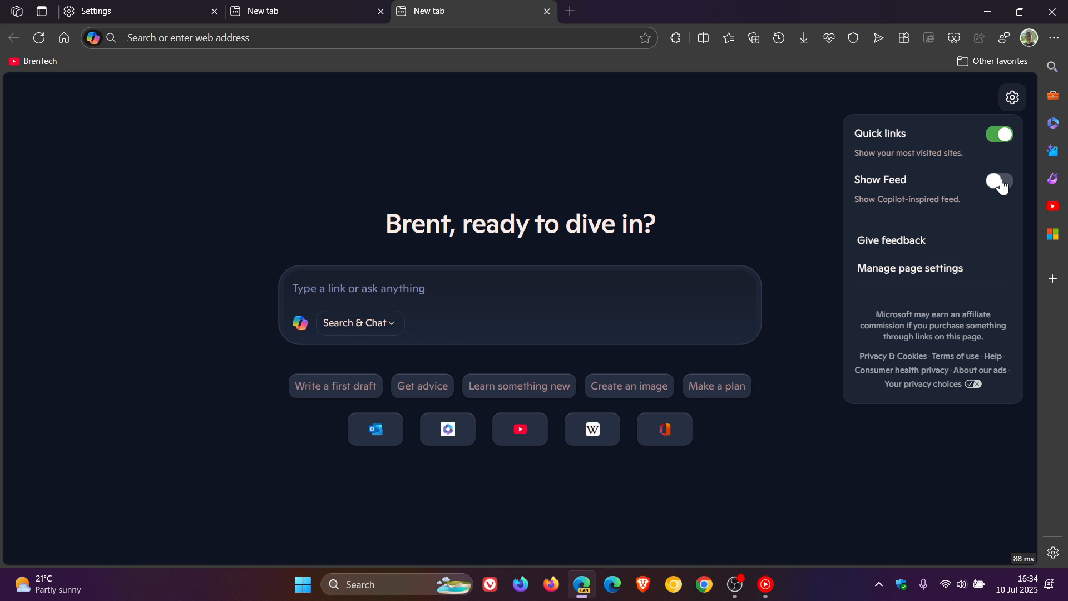
left_click(998, 182)
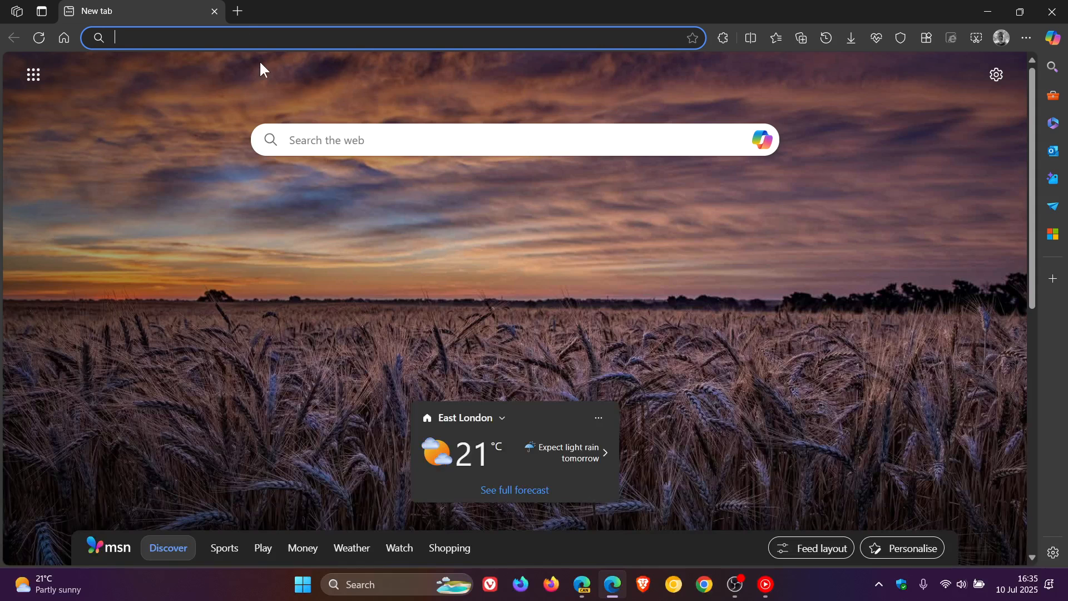
Step: Scroll down to the For you news feed below the Copilot search box
scroll("down", 3)
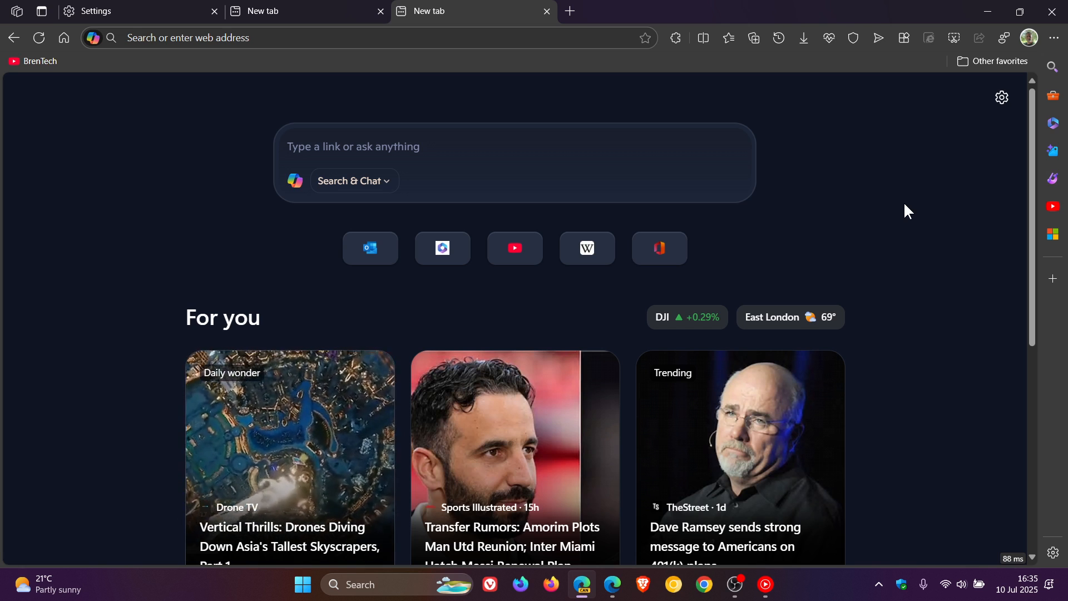
mouse_move(892, 221)
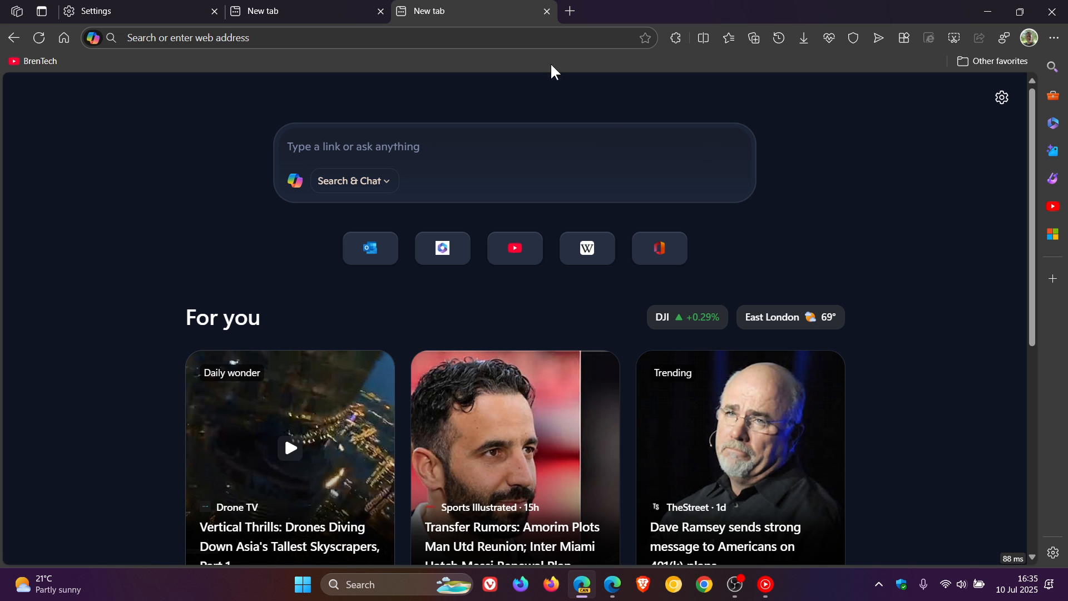
Step: Switch to the Settings tab showing Copilot Mode enabled and dismiss the Copilot chat pane
left_click(546, 12)
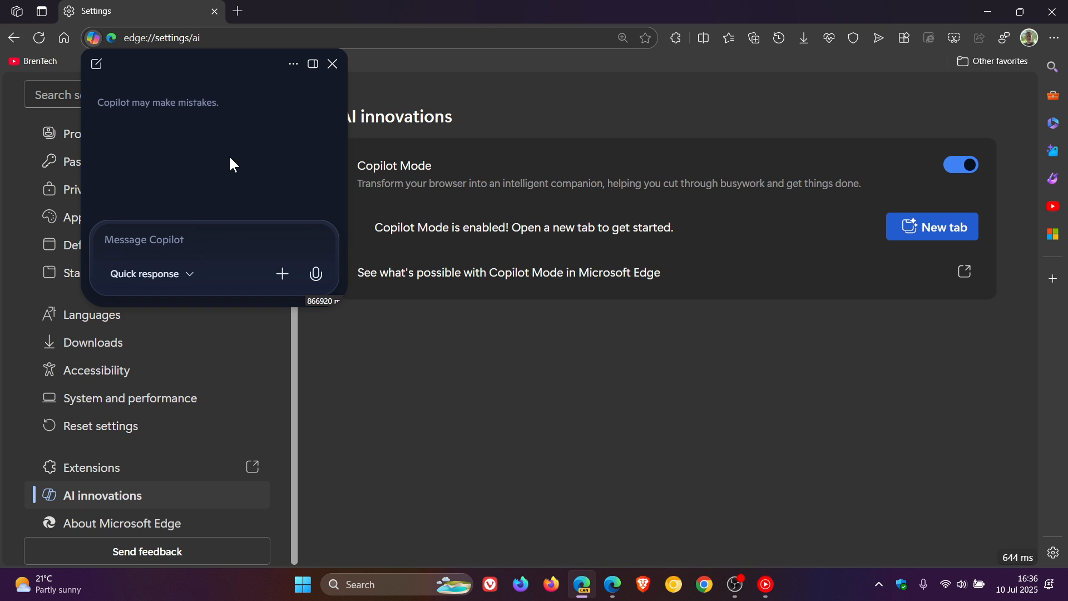
mouse_move(705, 488)
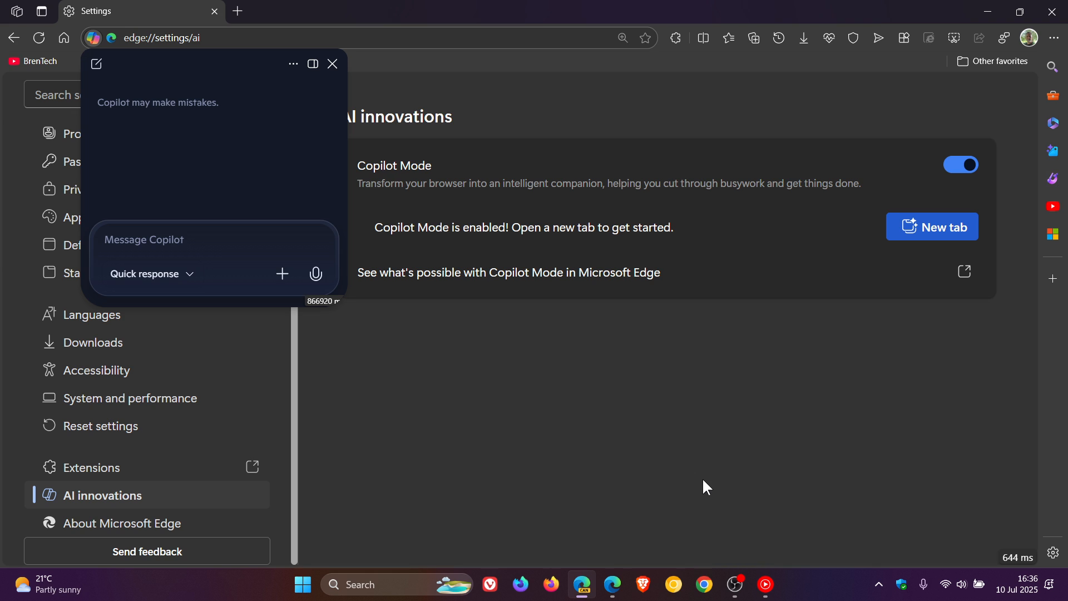
left_click(333, 63)
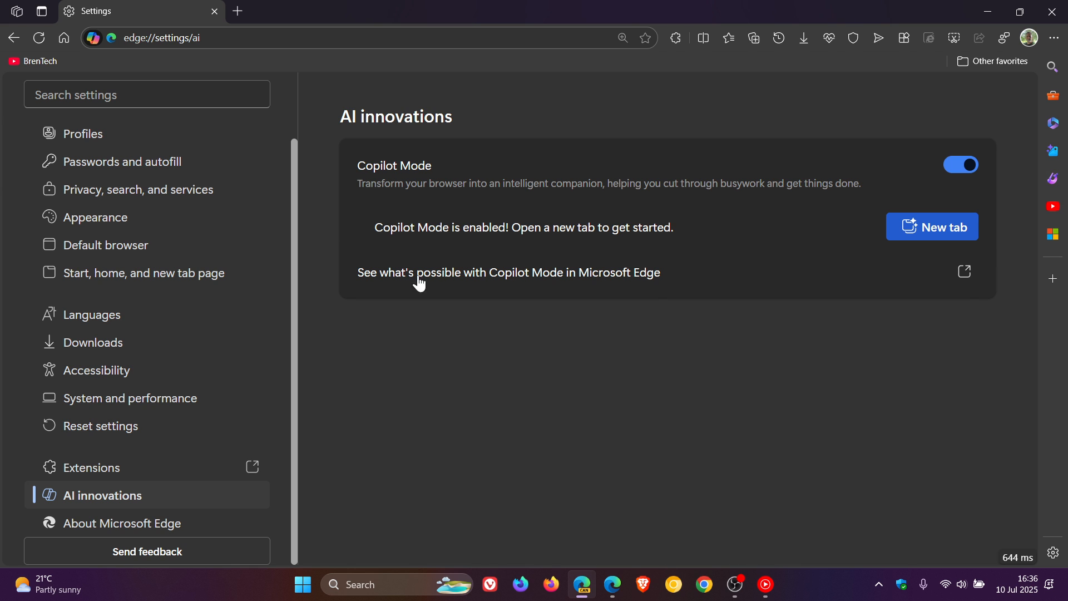
Step: Open two Copilot new tabs, one from settings and one with the + button
left_click(932, 227)
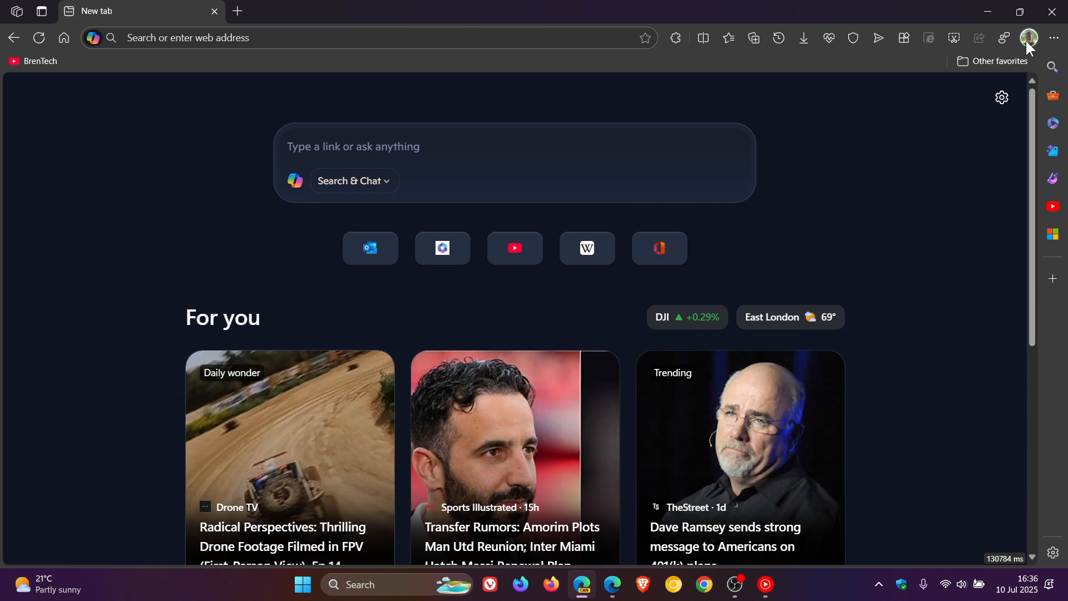
left_click(1027, 38)
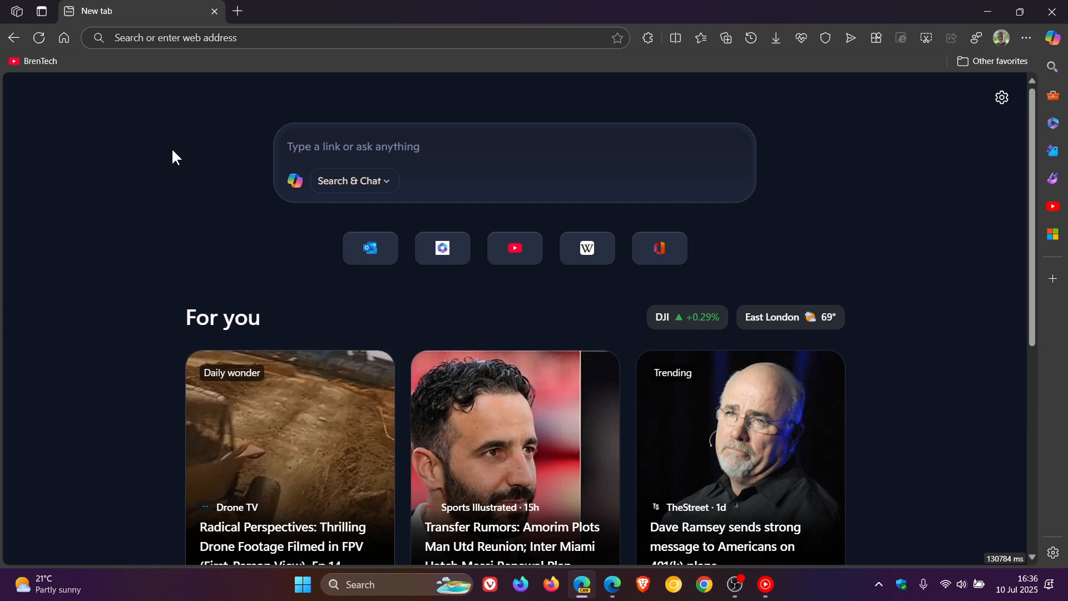
left_click(237, 12)
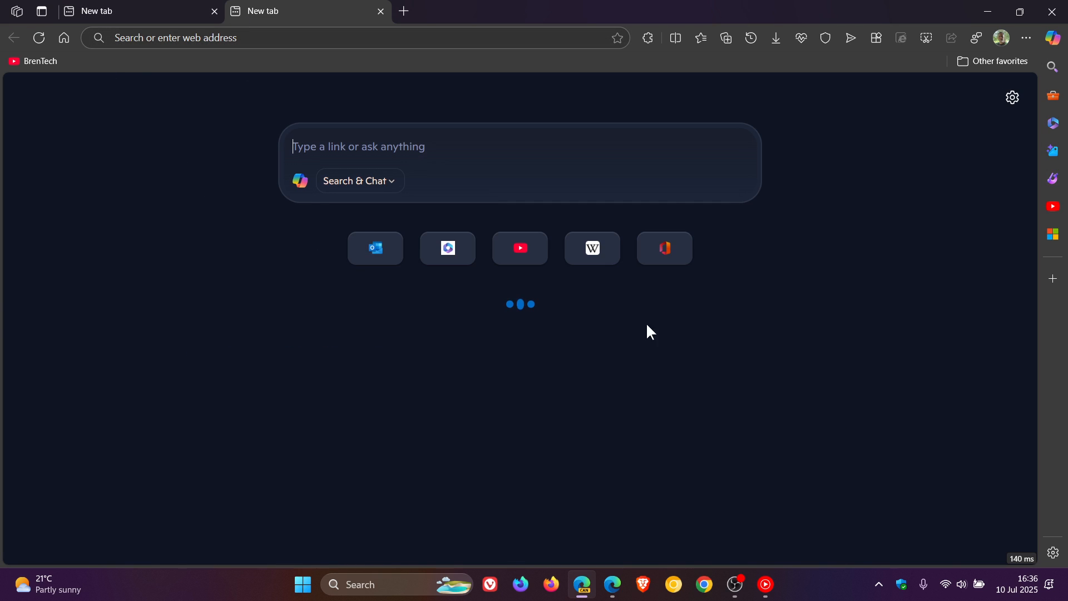